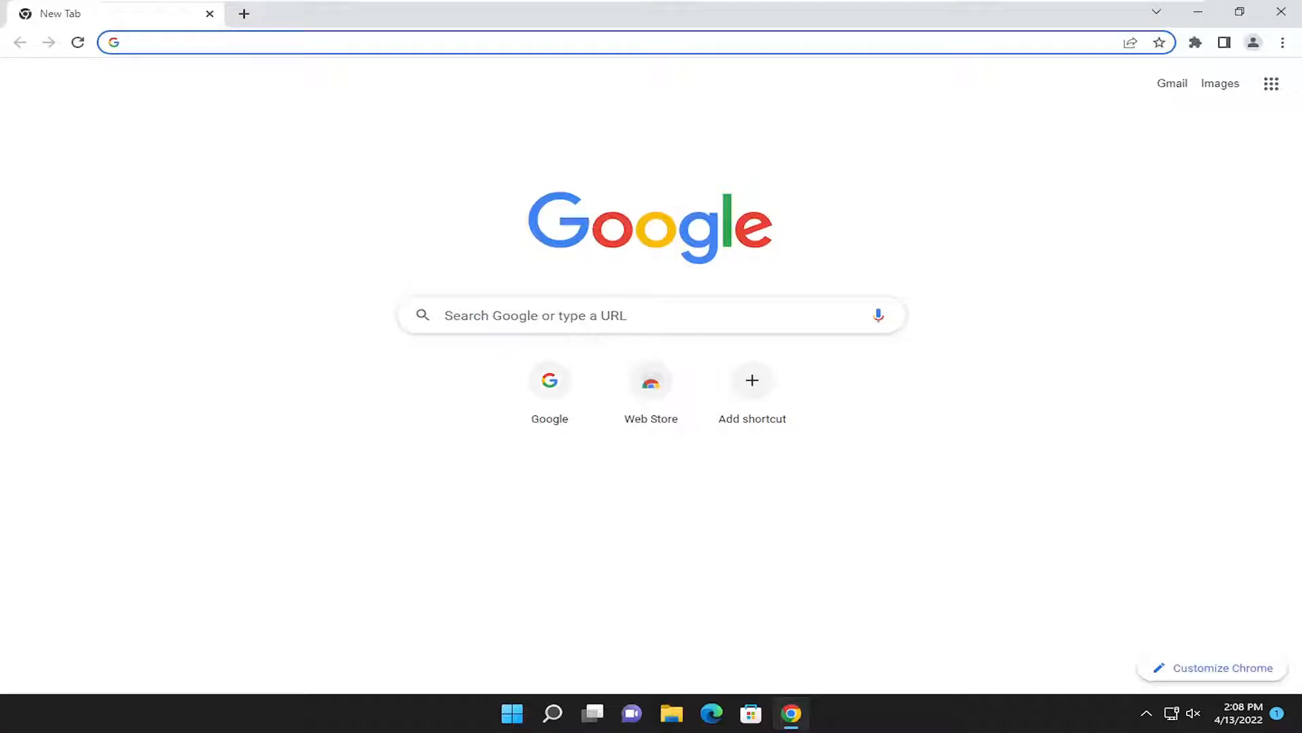
Go to chrome://settings/ and show the Appearance section.
{"action": "left_click", "coordinate": [581, 42]}
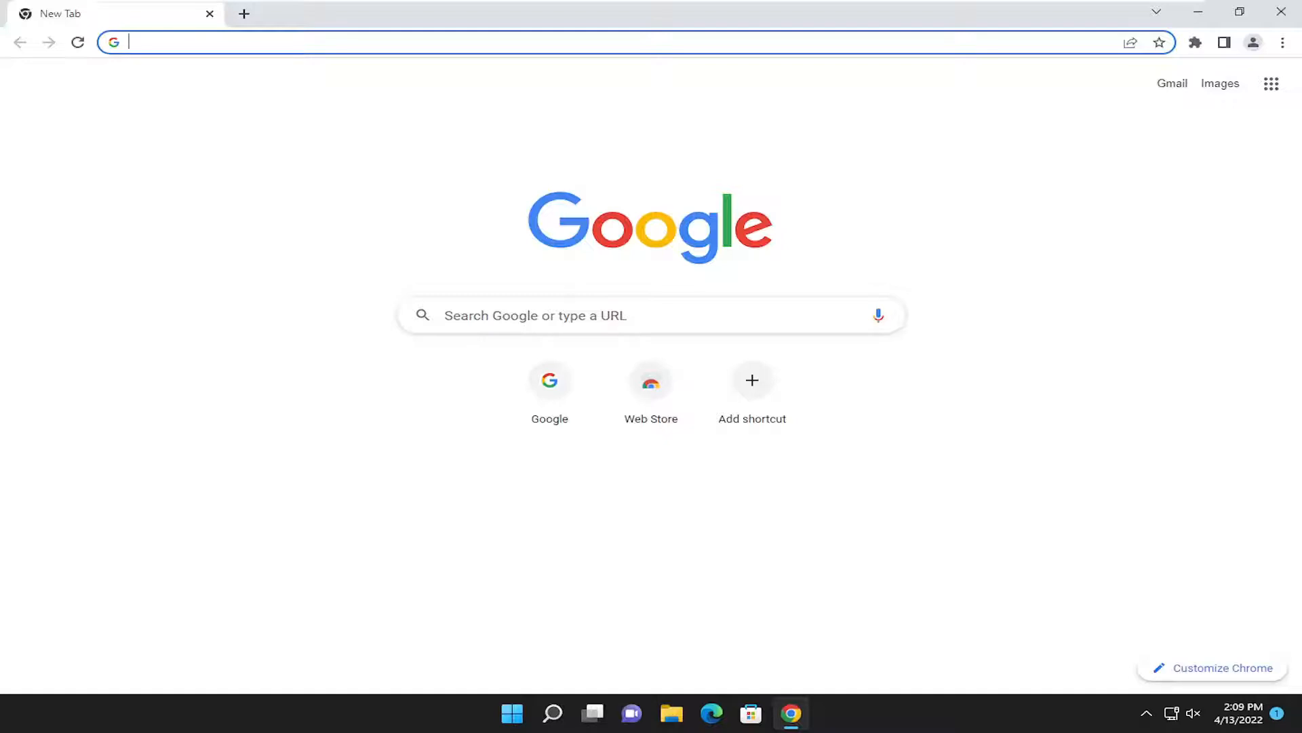
{"action": "mouse_move", "coordinate": [322, 8]}
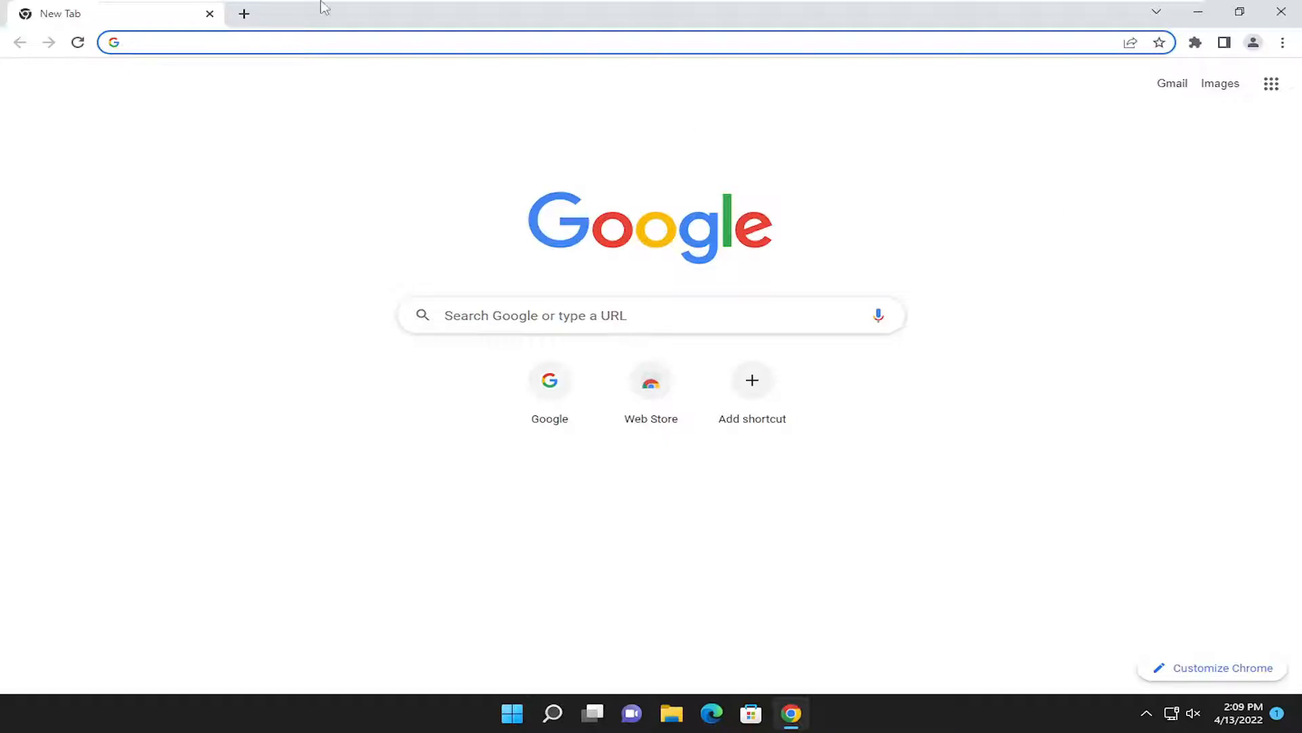
{"action": "type", "text": "chrome://settings/"}
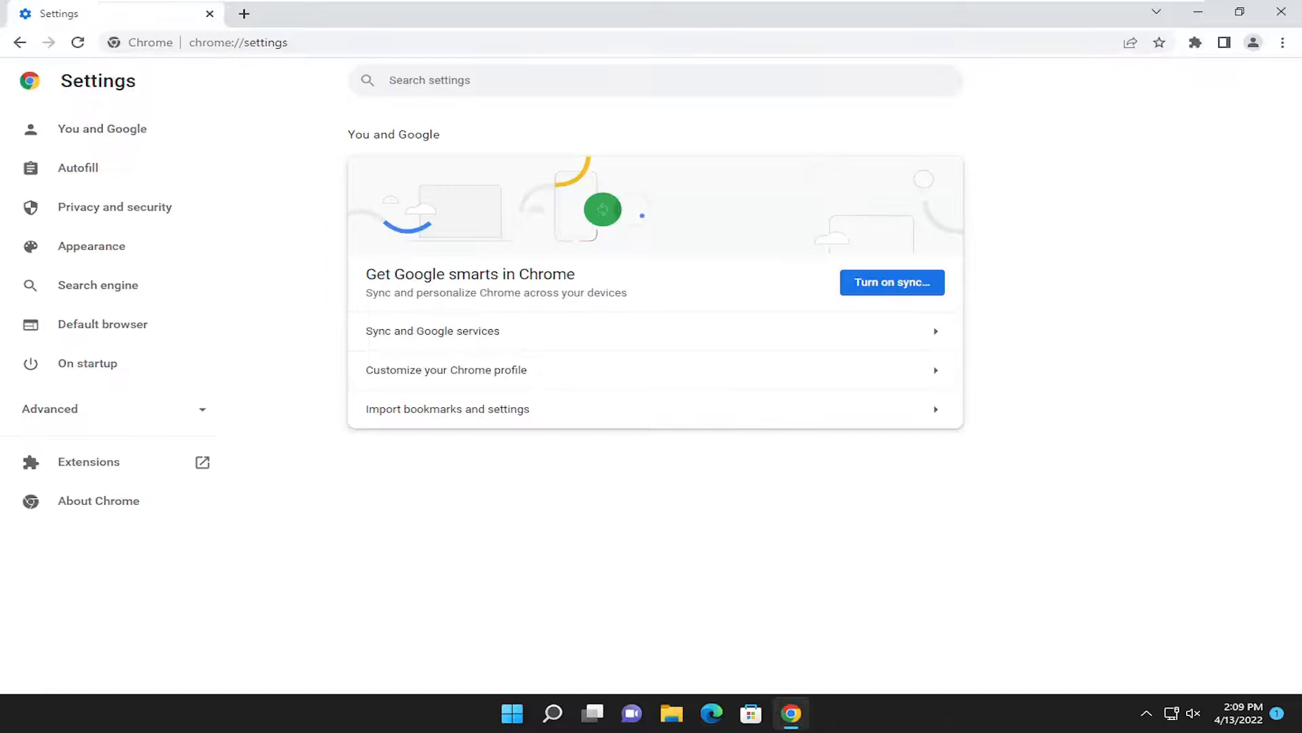
{"action": "mouse_move", "coordinate": [1282, 43]}
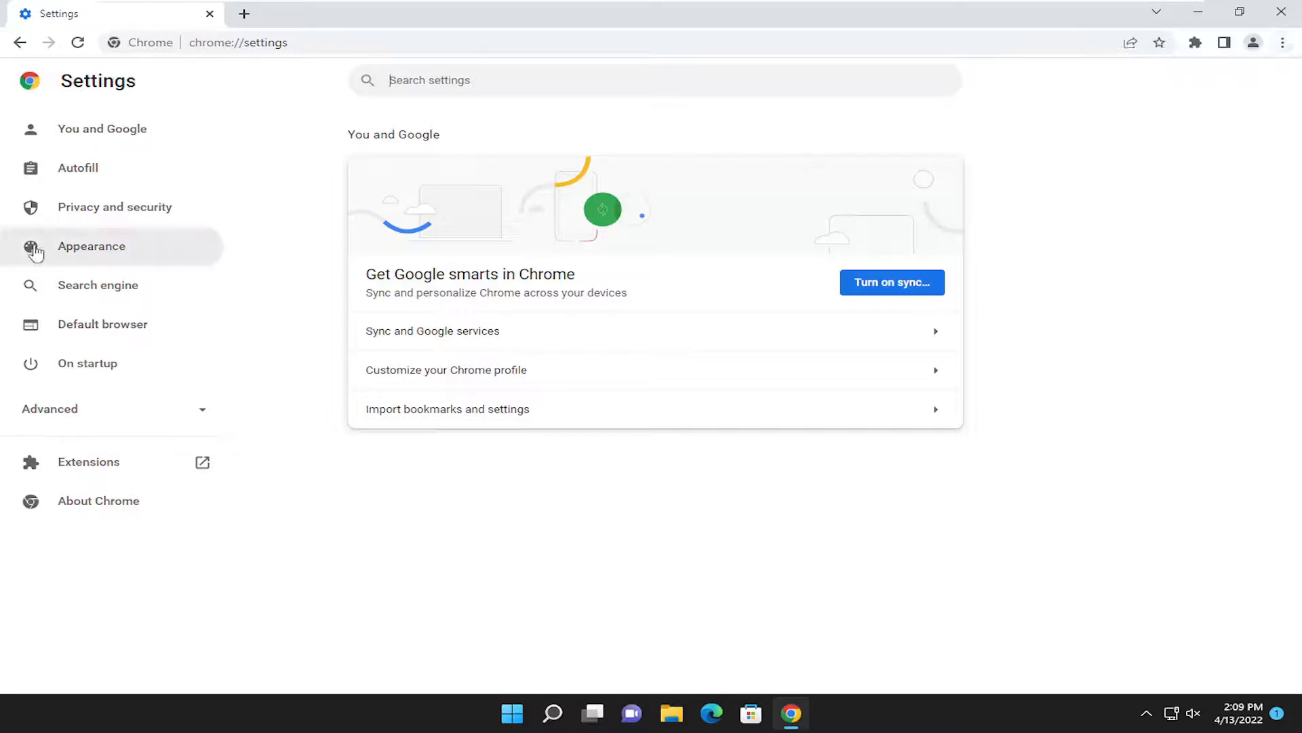
{"action": "left_click", "coordinate": [92, 245]}
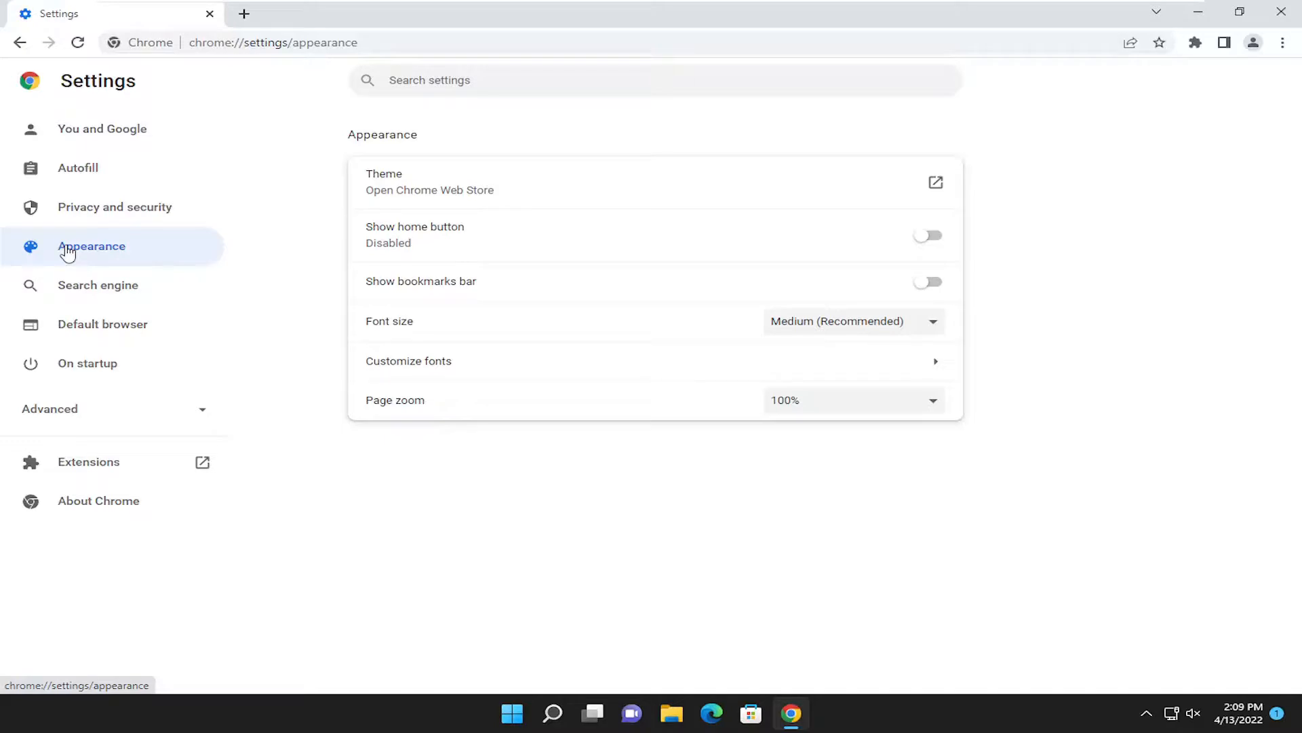
{"action": "mouse_move", "coordinate": [352, 282]}
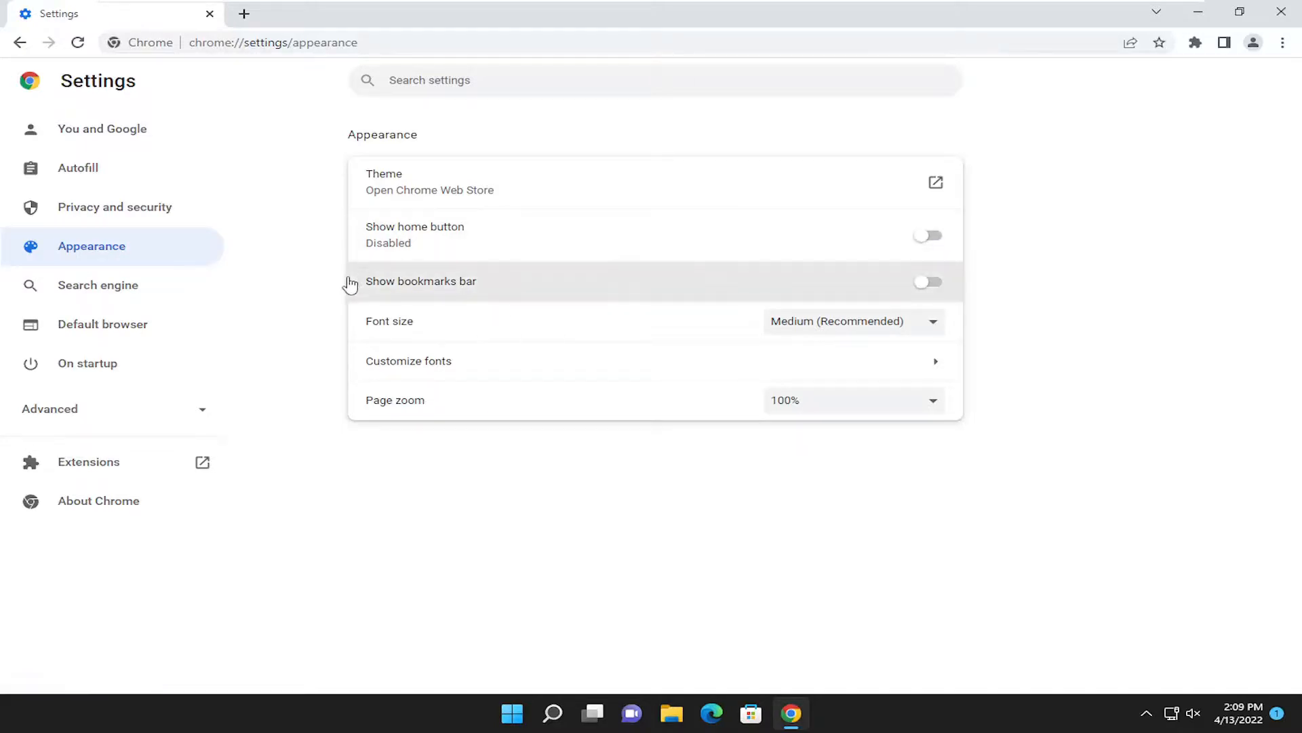
Switch on Show bookmarks bar and Show home button (opens New Tab page).
{"action": "left_click", "coordinate": [928, 281]}
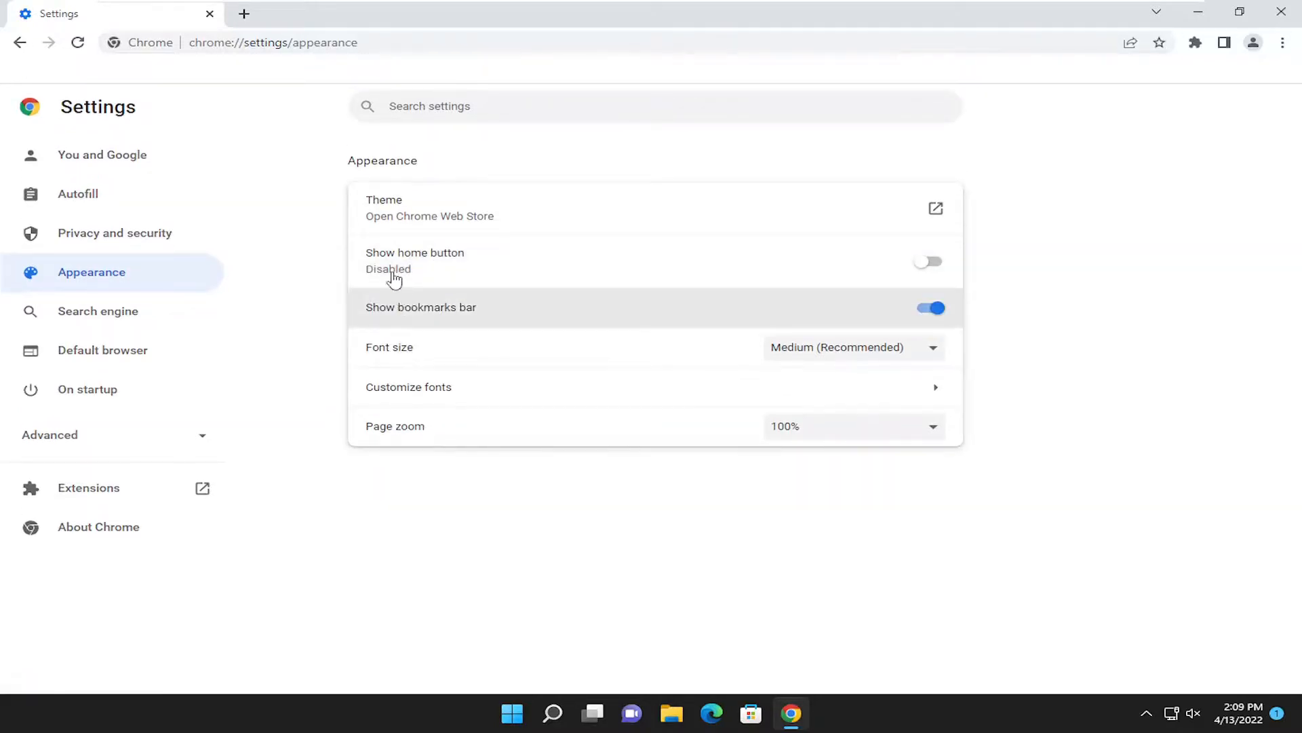
{"action": "left_click", "coordinate": [928, 261]}
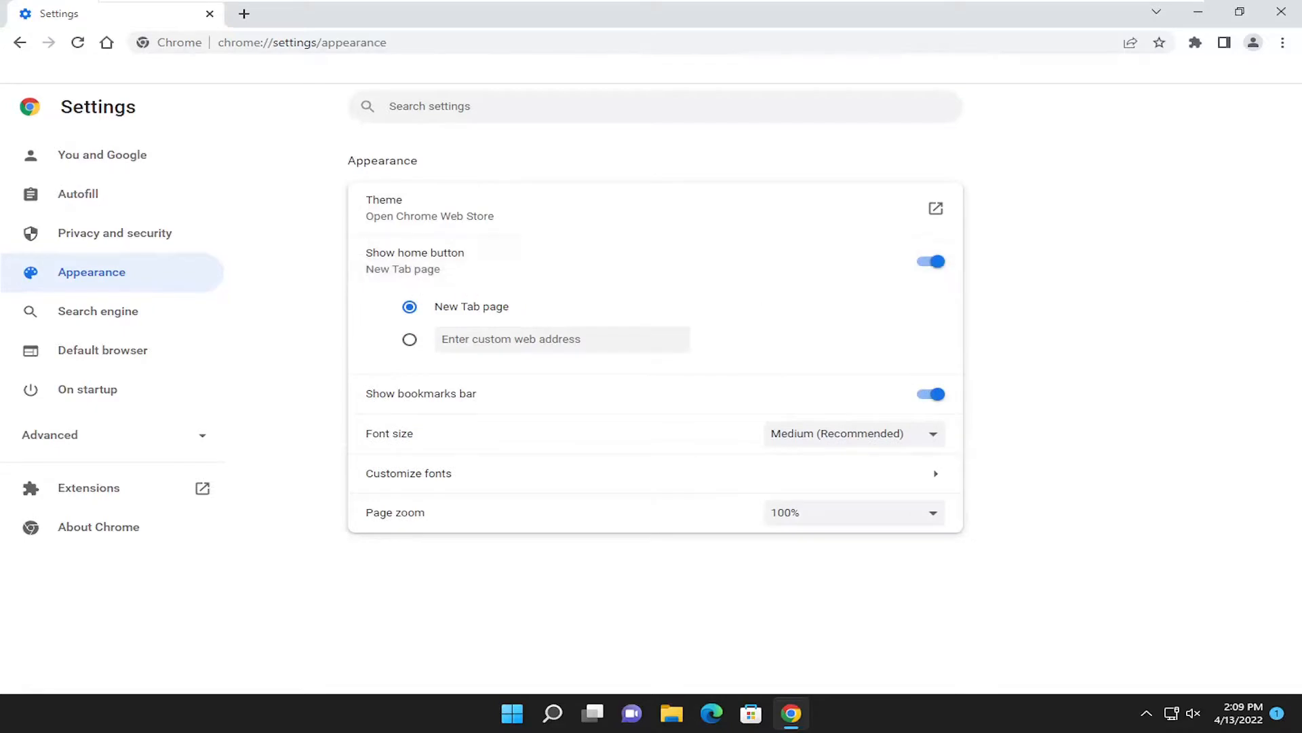
{"action": "mouse_move", "coordinate": [234, 99]}
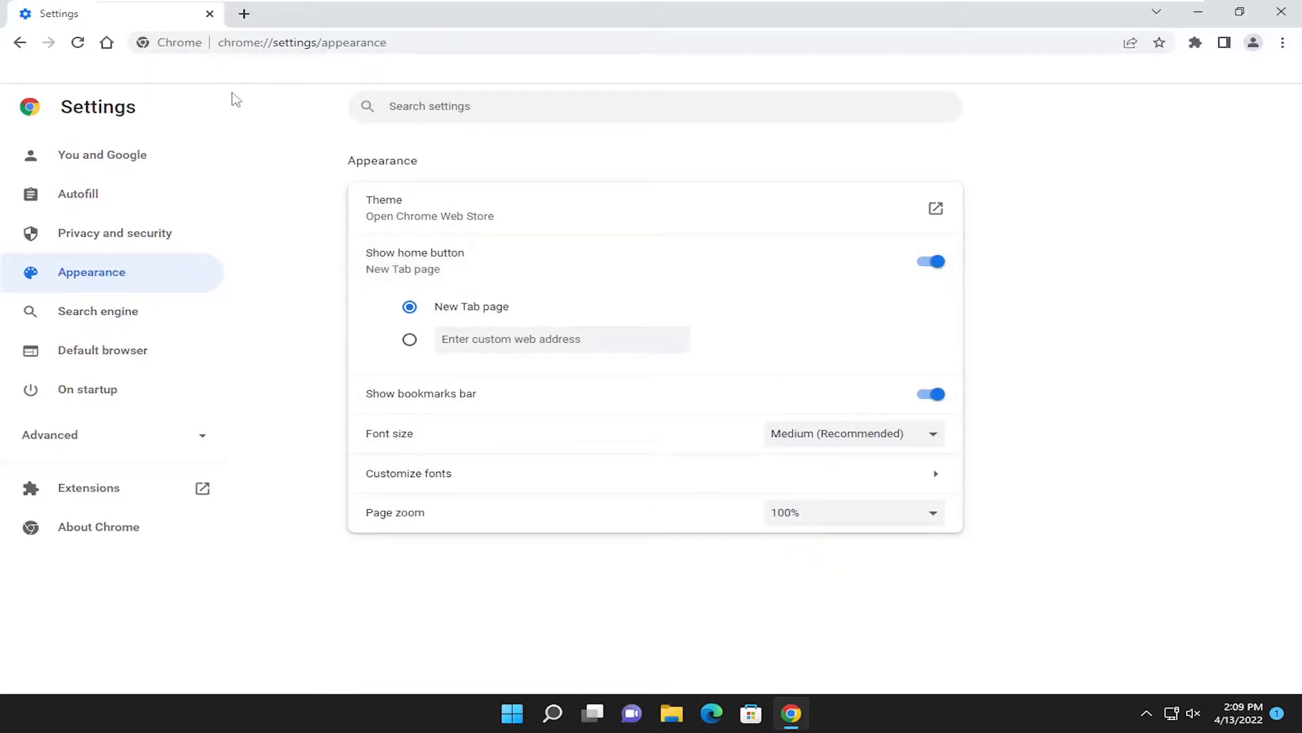
{"action": "mouse_move", "coordinate": [344, 485]}
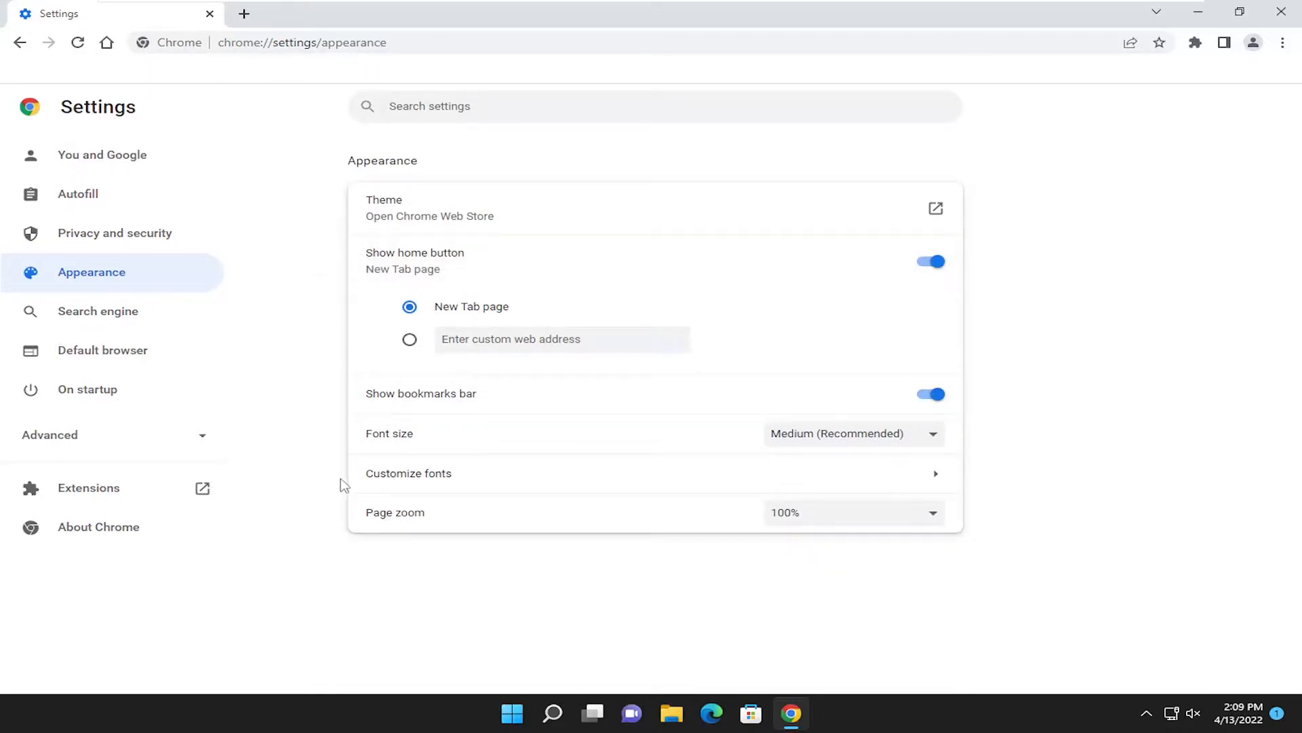
{"action": "mouse_move", "coordinate": [1146, 33]}
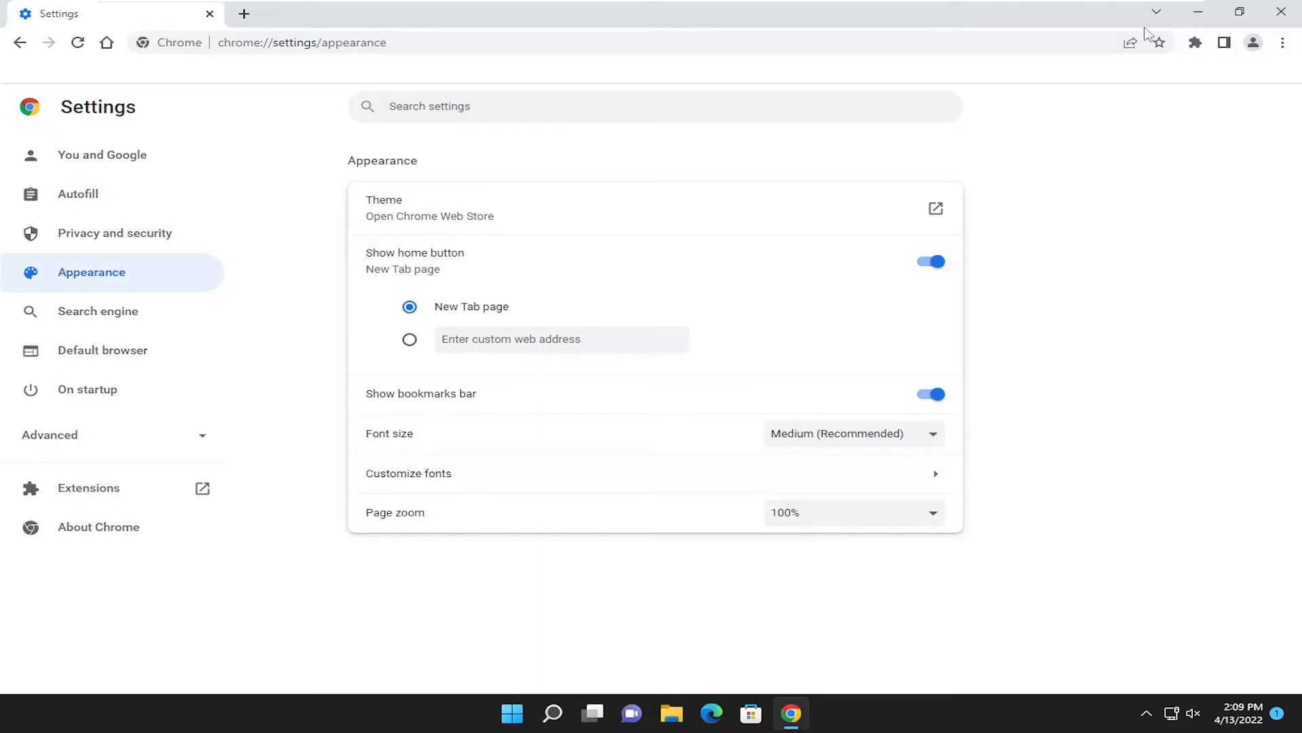